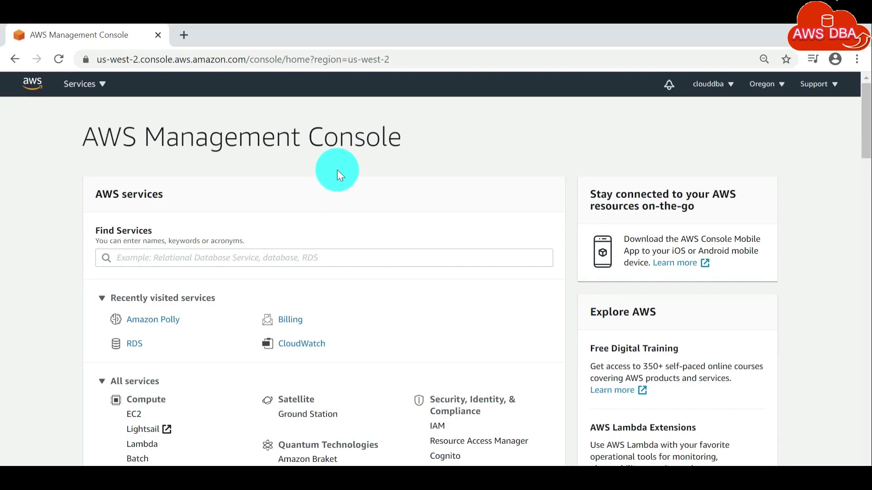
{"action": "mouse_move", "coordinate": [436, 359]}
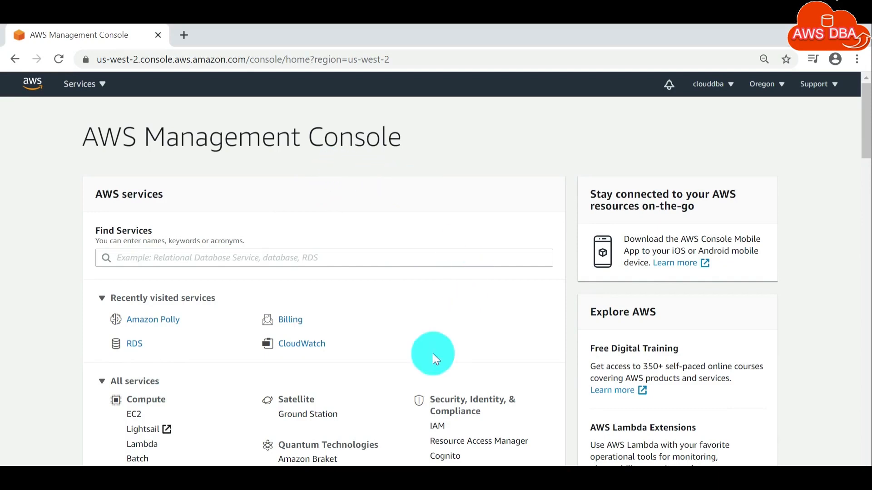
{"action": "mouse_move", "coordinate": [506, 301]}
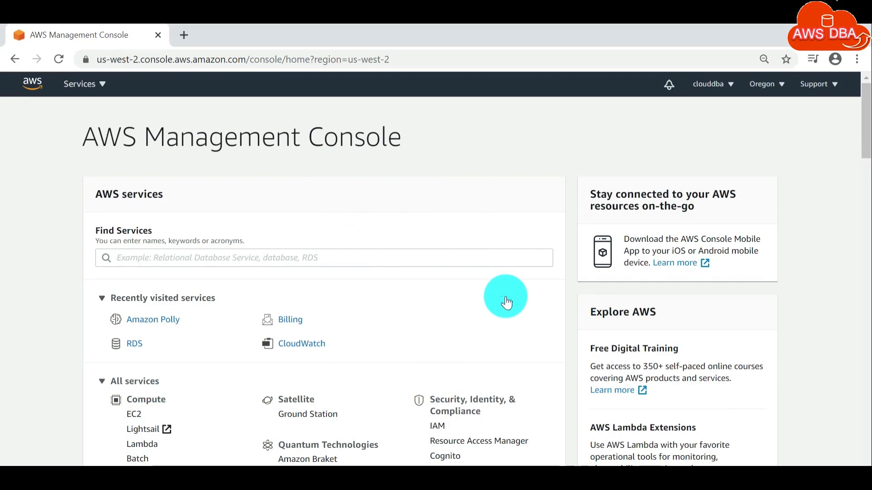
{"action": "mouse_move", "coordinate": [794, 93]}
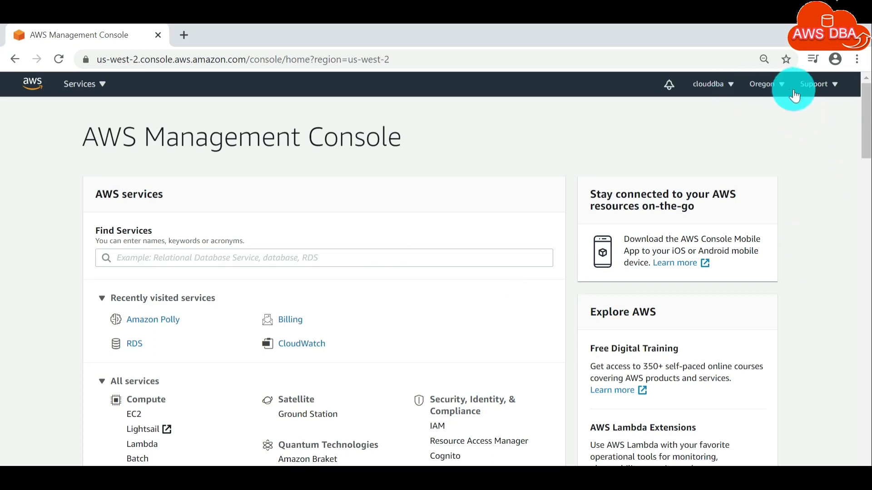
{"action": "mouse_move", "coordinate": [724, 89]}
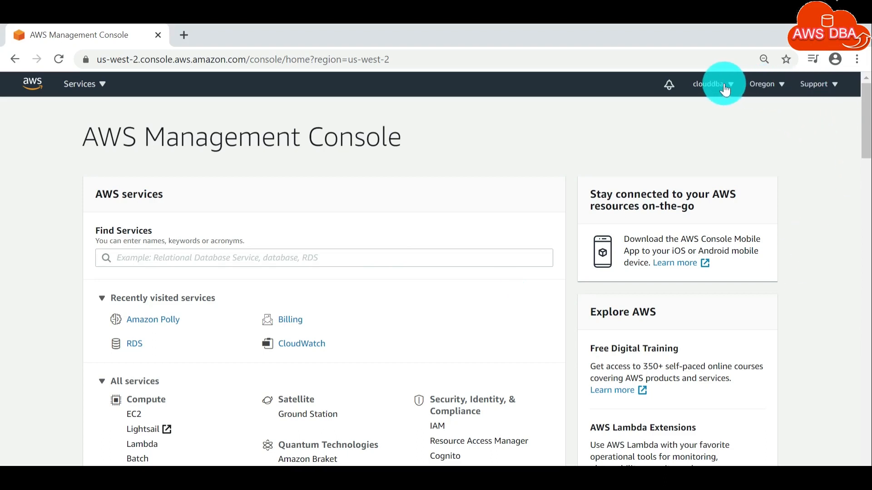
{"action": "mouse_move", "coordinate": [641, 95]}
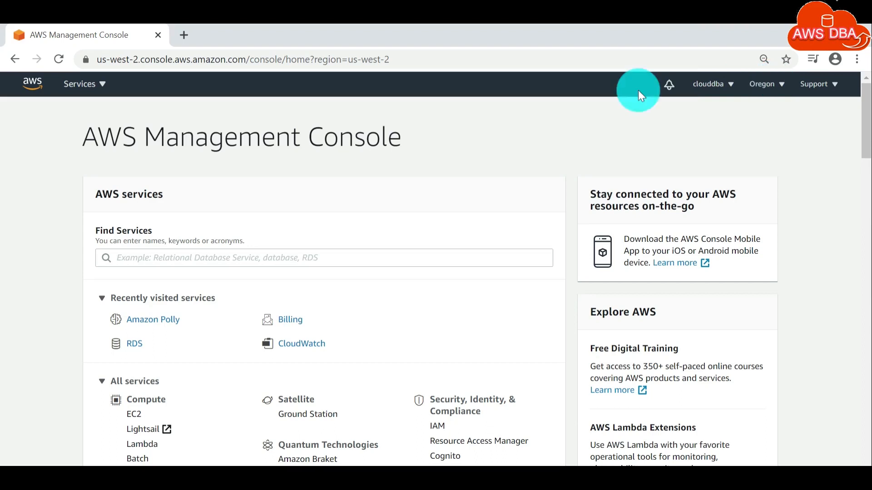
{"action": "mouse_move", "coordinate": [668, 87]}
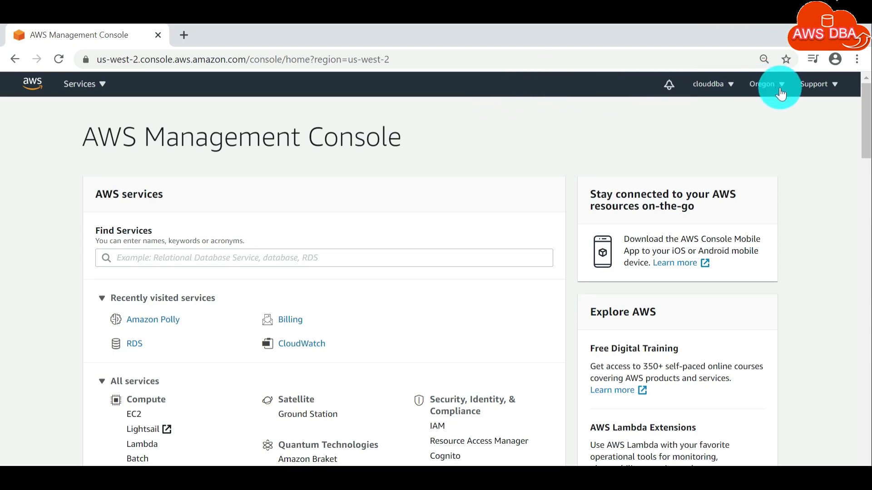
- Go to the RDS service from the Services list in the Oregon region
{"action": "left_click", "coordinate": [761, 84]}
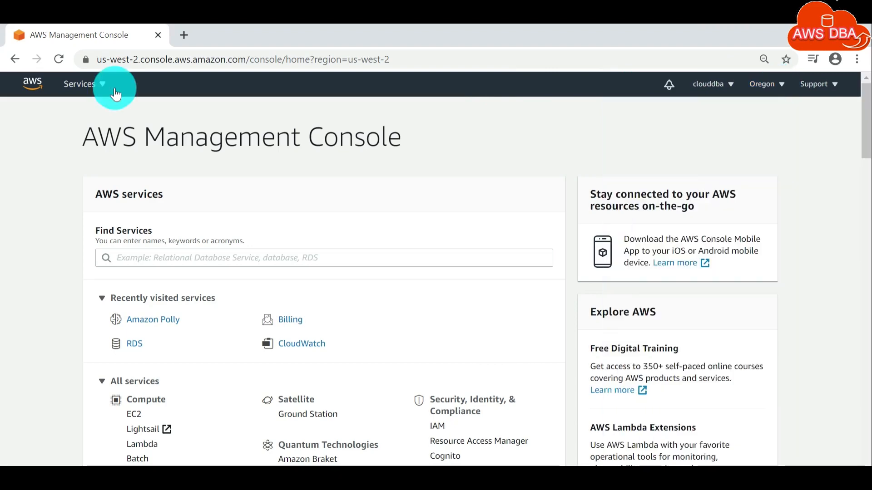
{"action": "left_click", "coordinate": [79, 83]}
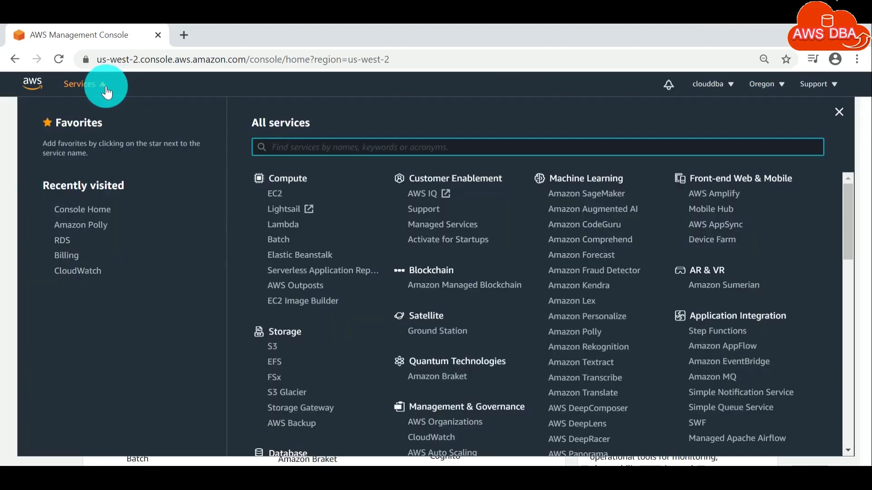
{"action": "scroll", "scroll_direction": "down", "scroll_amount": 3}
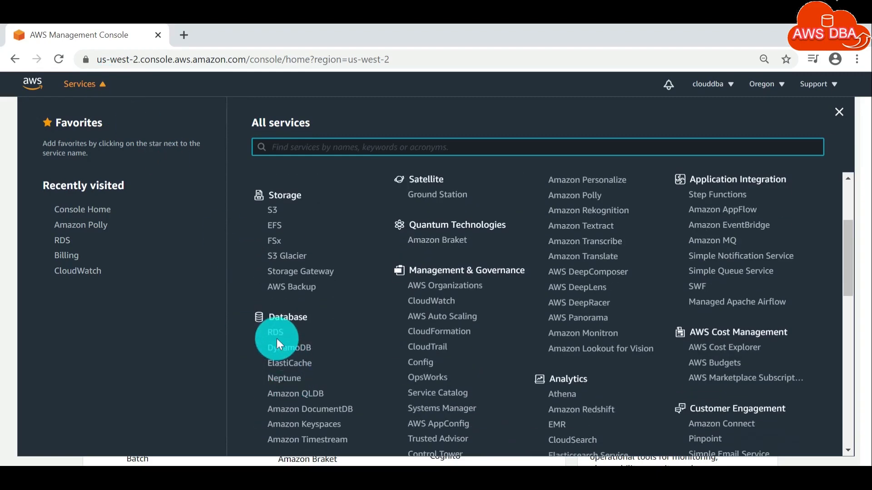
{"action": "left_click", "coordinate": [275, 332]}
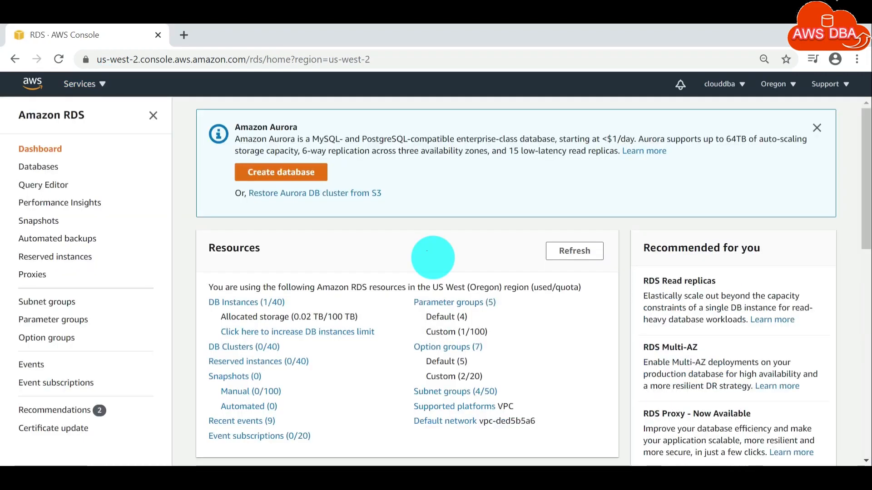
{"action": "mouse_move", "coordinate": [178, 152]}
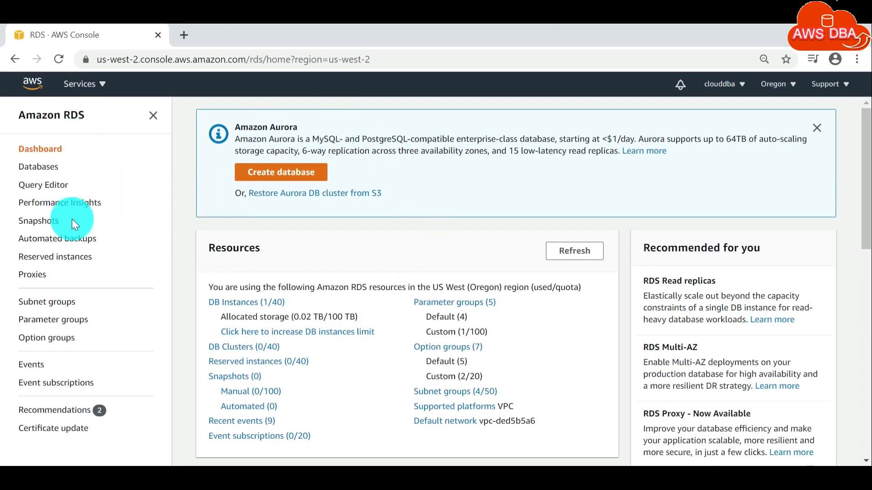
{"action": "mouse_move", "coordinate": [50, 169]}
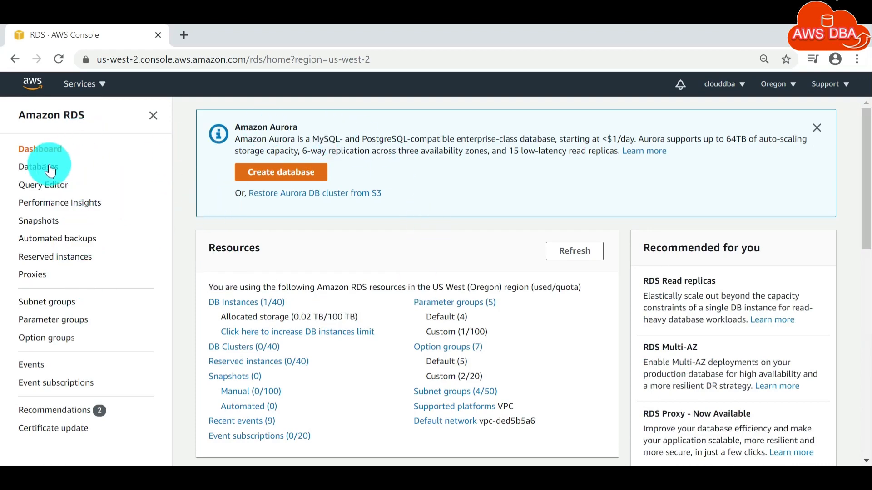
- Open the testdb instance from Databases and choose Reboot from its Actions menu
{"action": "left_click", "coordinate": [39, 167]}
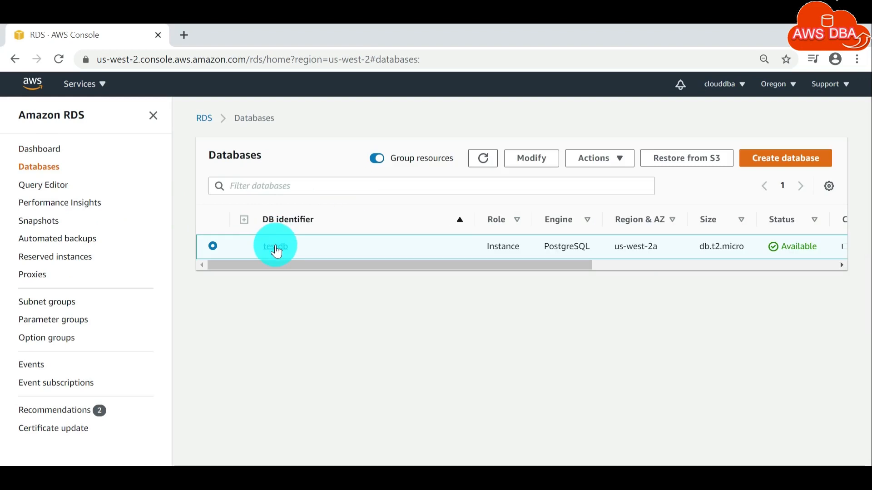
{"action": "left_click", "coordinate": [275, 246]}
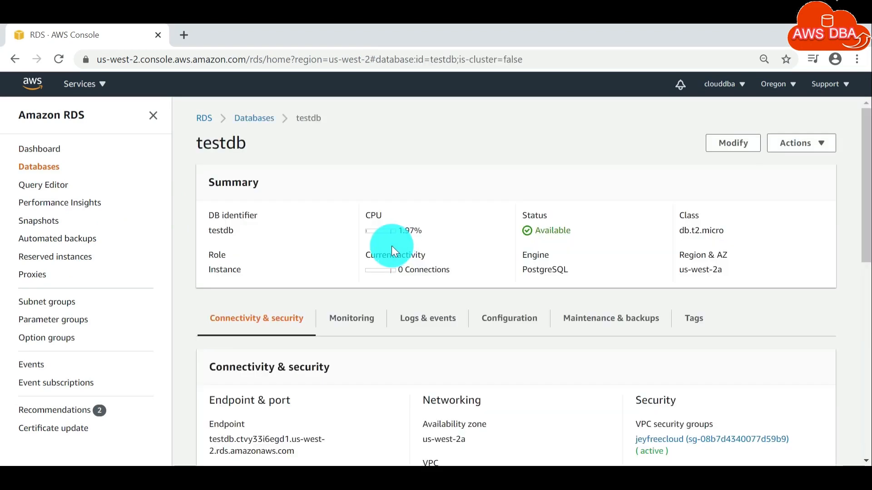
{"action": "left_click", "coordinate": [801, 143]}
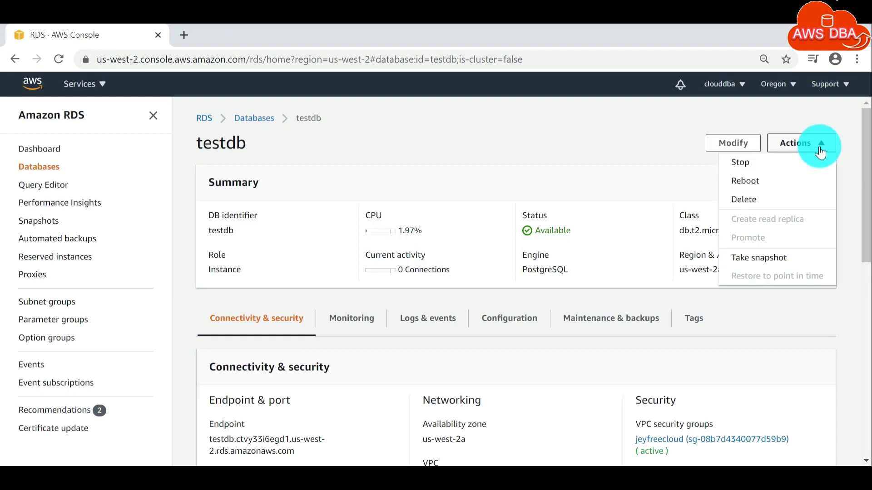
{"action": "left_click", "coordinate": [745, 181]}
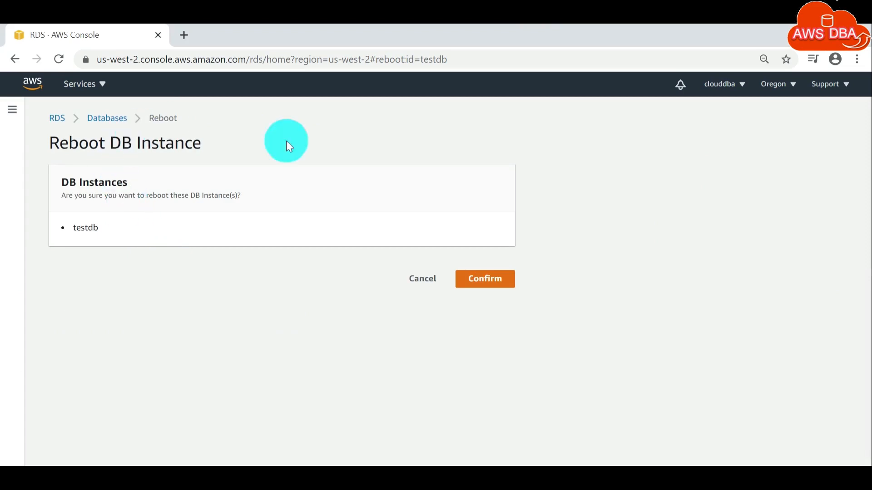
- Confirm the reboot of the testdb PostgreSQL instance
{"action": "left_click", "coordinate": [484, 279]}
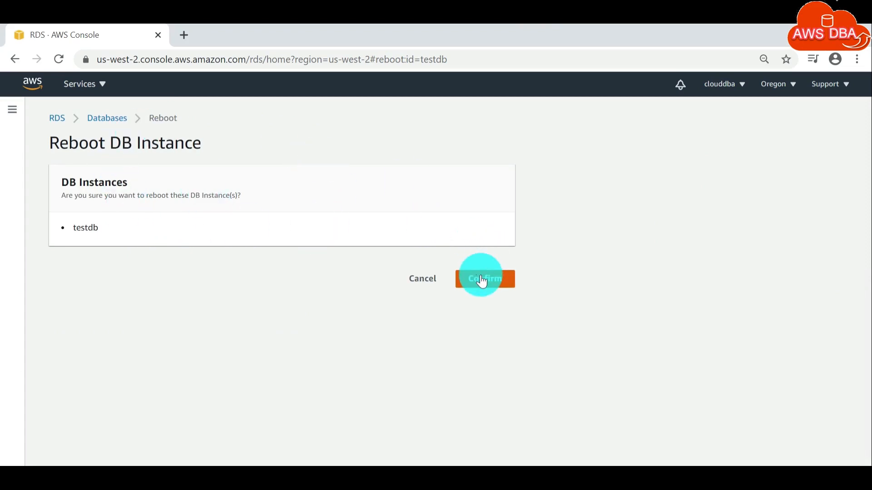
{"action": "left_click", "coordinate": [485, 278]}
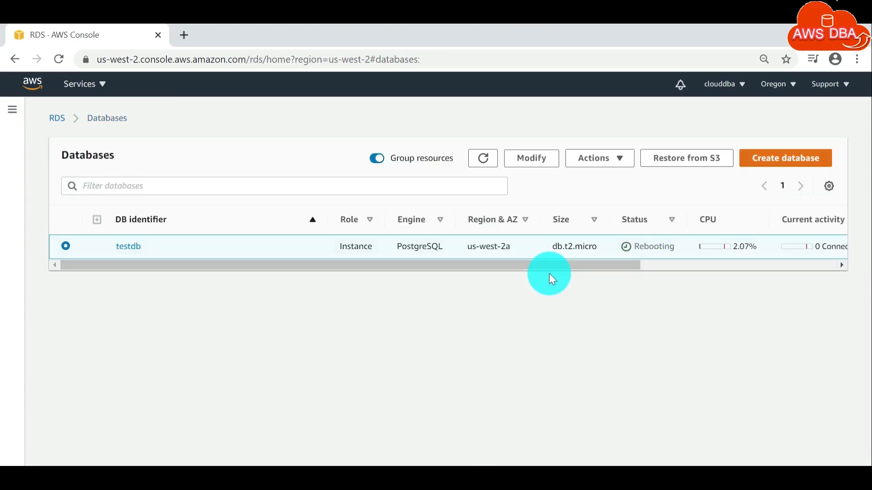